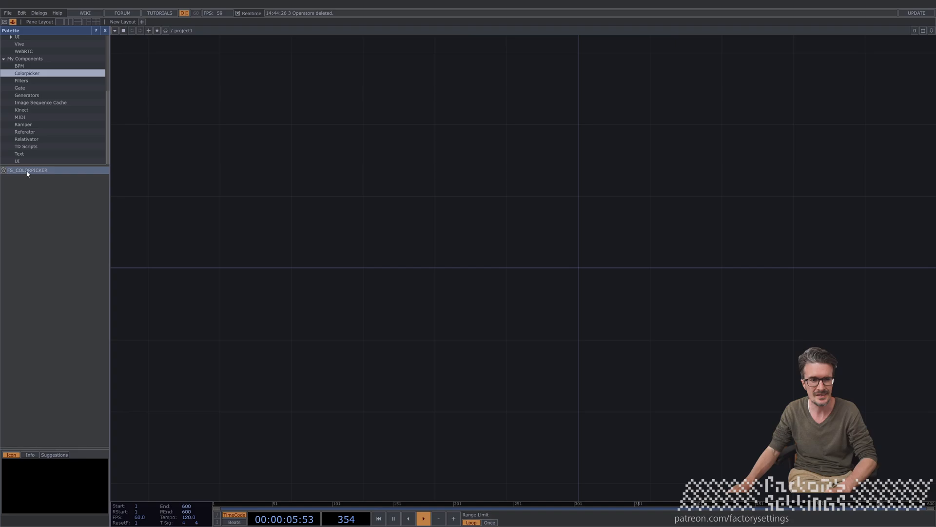
# Drag FS_COLORPICKER from the Palette into the network and bring up the OP Create dialog
pyautogui.moveTo(28, 170); pyautogui.dragTo(491, 217)
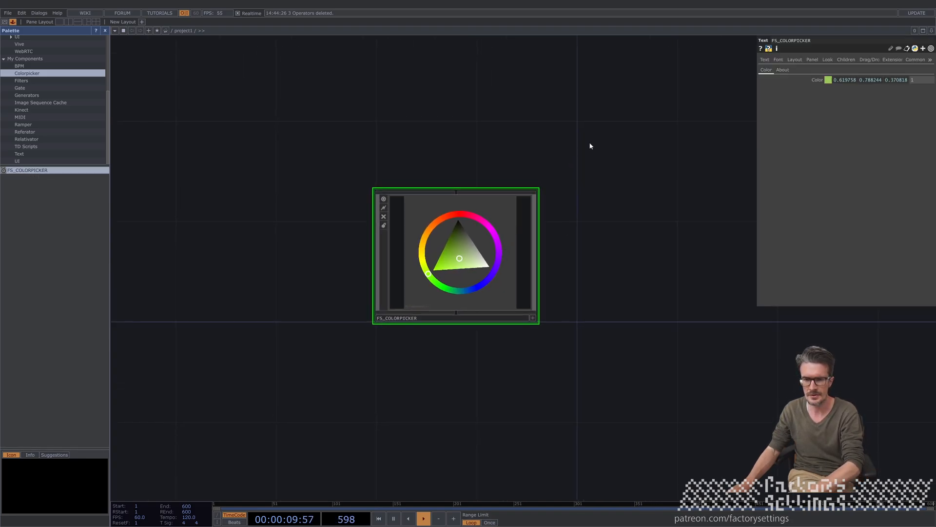
pyautogui.click(782, 70)
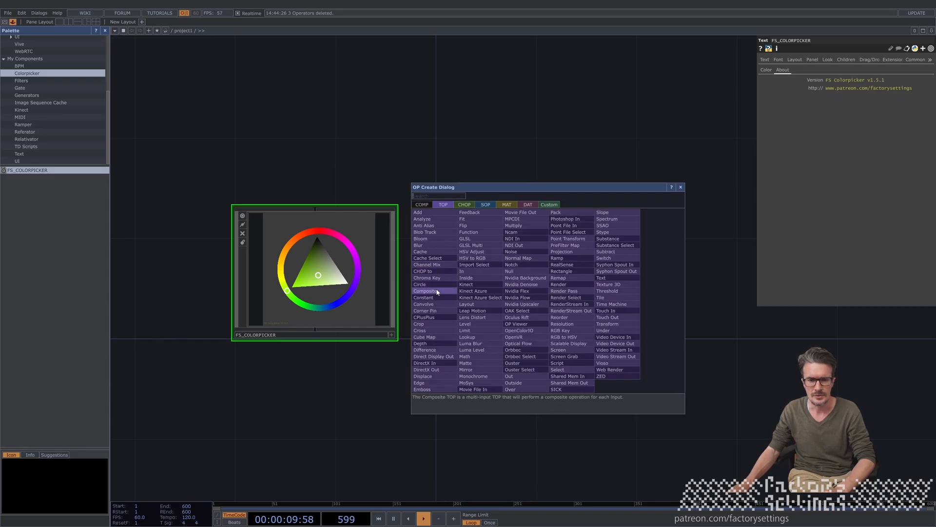
# Create a Constant TOP and link its Color parameter to the picker's colour
pyautogui.click(424, 298)
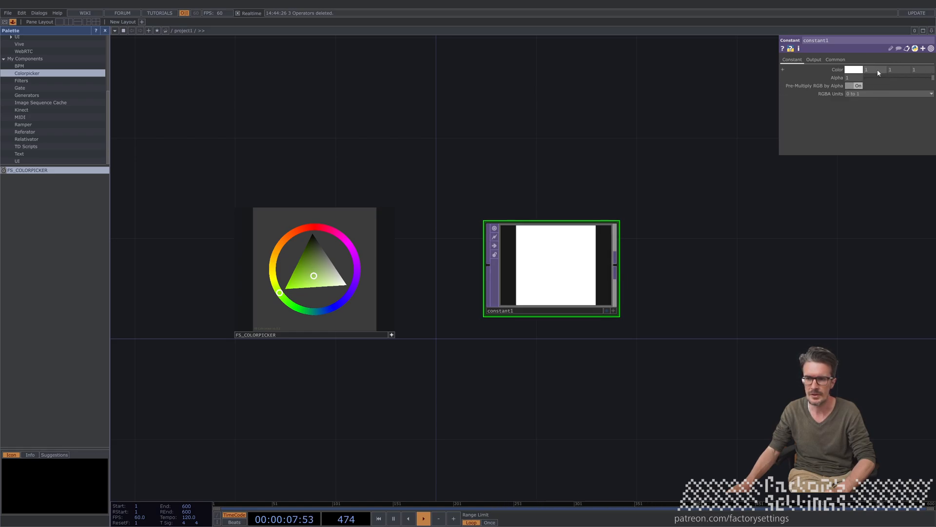
pyautogui.moveTo(313, 275); pyautogui.dragTo(327, 270)
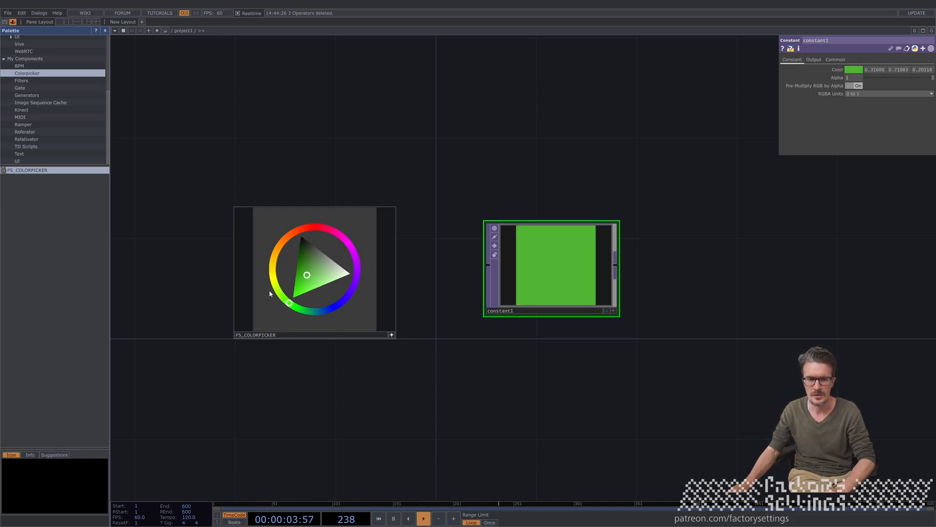
# Drag in the picker's wheel and triangle through purple and magenta to a soft pink
pyautogui.moveTo(289, 304); pyautogui.dragTo(340, 235)
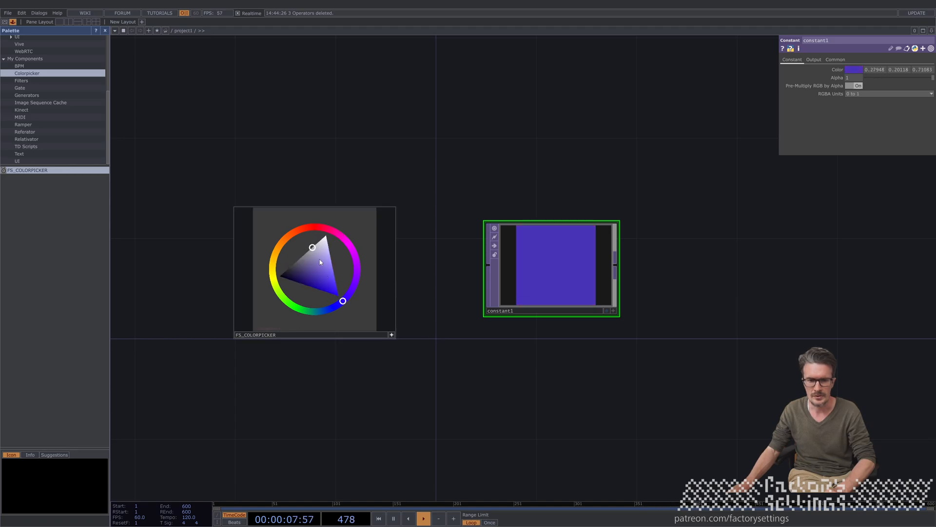
pyautogui.moveTo(313, 247); pyautogui.dragTo(343, 237)
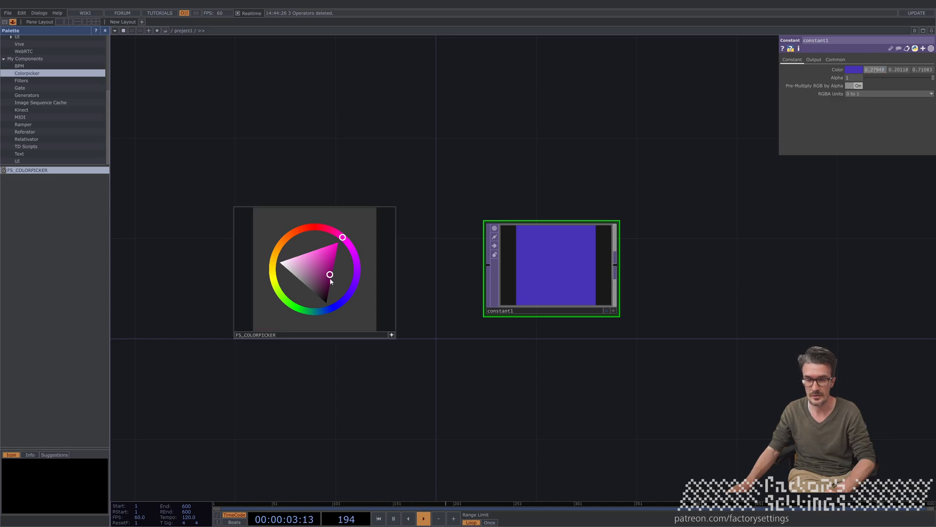
pyautogui.moveTo(331, 274); pyautogui.dragTo(309, 276)
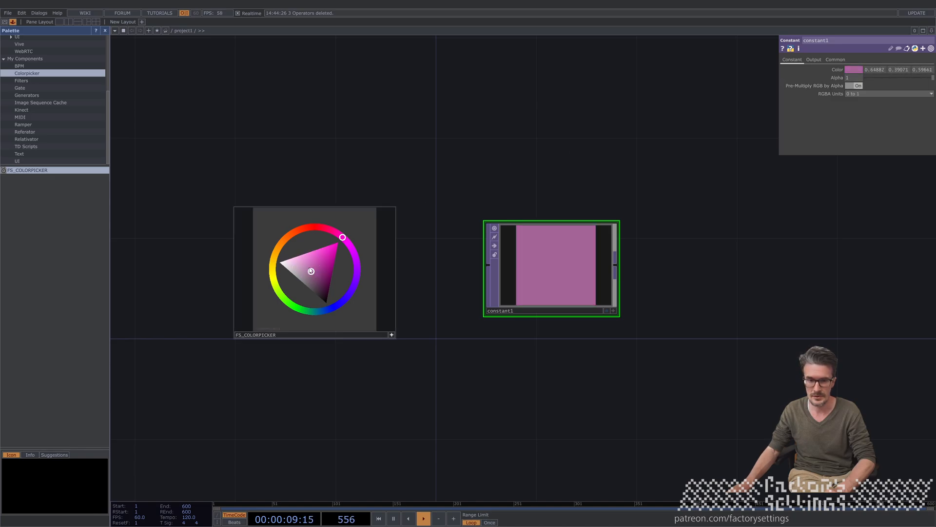
pyautogui.moveTo(342, 237); pyautogui.dragTo(352, 251)
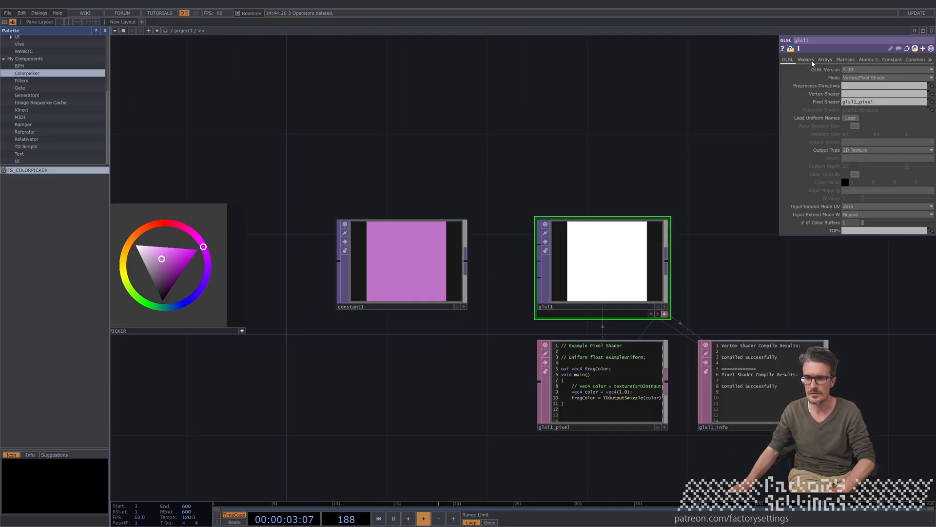
# Name the GLSL TOP's first vector uniform uColor on its Vectors page
pyautogui.click(805, 59)
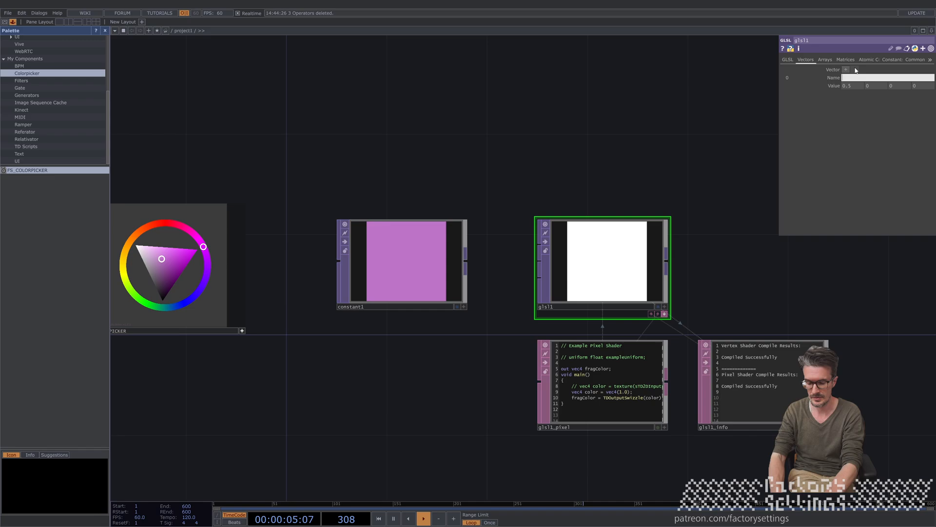
pyautogui.write('uColor')
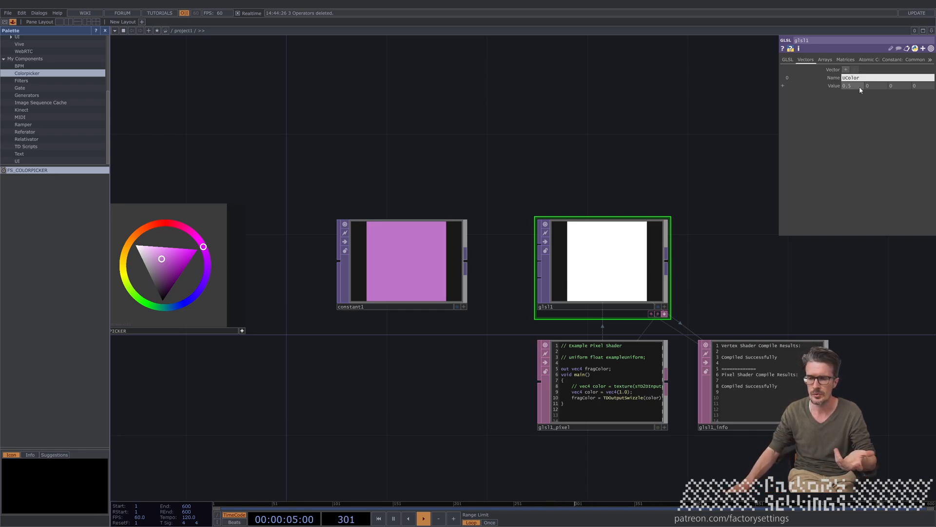
pyautogui.click(402, 265)
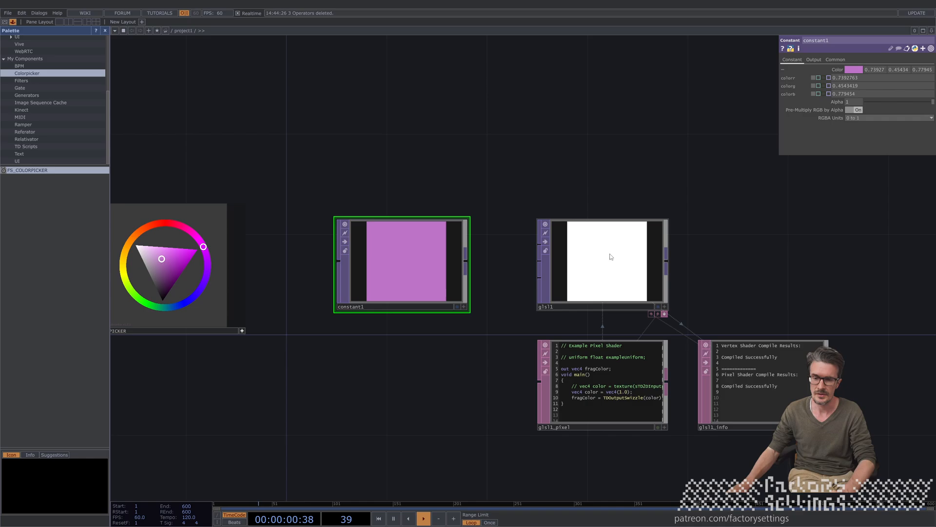
pyautogui.click(611, 257)
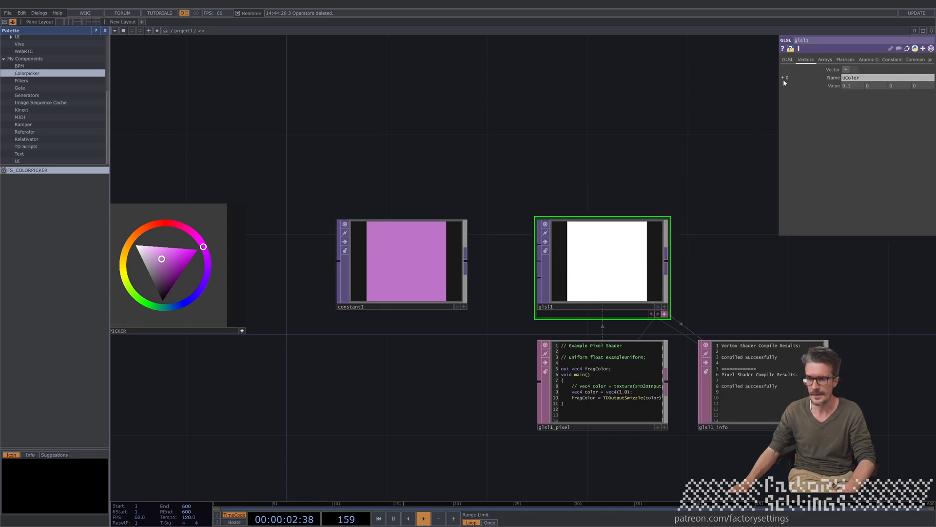
# Link the expanded uColor values to the picker and test by dragging the picked colour
pyautogui.click(782, 78)
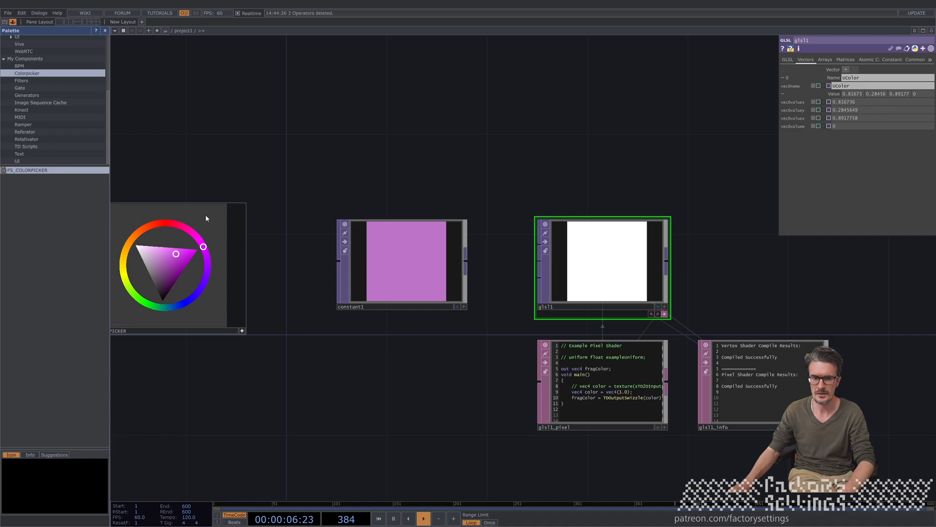
pyautogui.moveTo(203, 247); pyautogui.dragTo(205, 283)
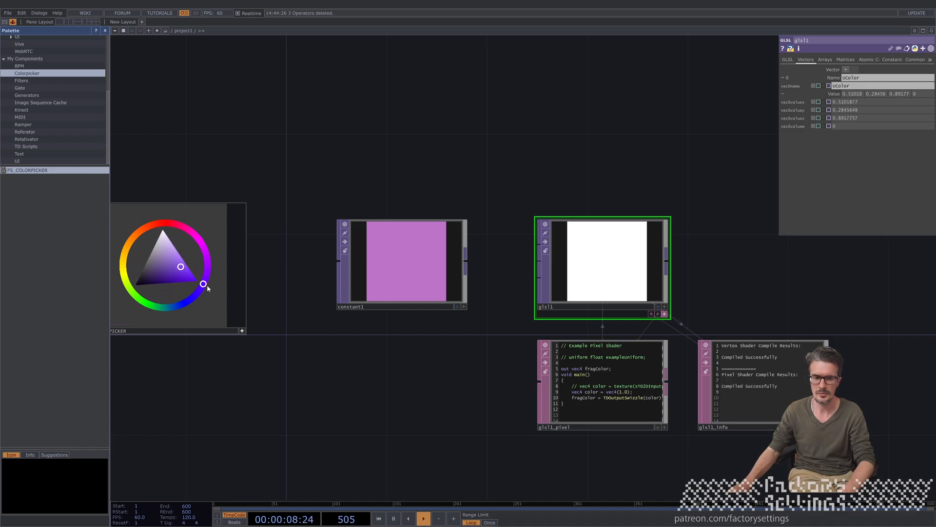
pyautogui.moveTo(203, 284); pyautogui.dragTo(207, 269)
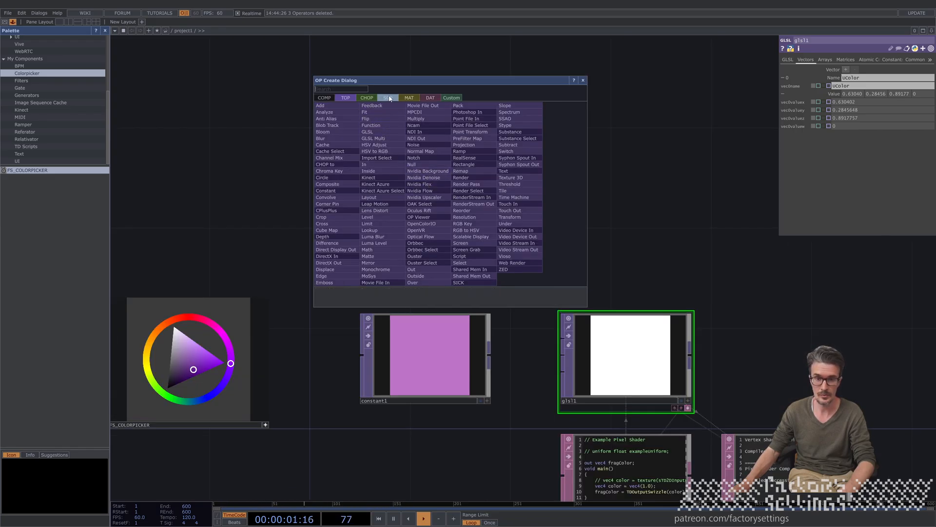
pyautogui.click(388, 97)
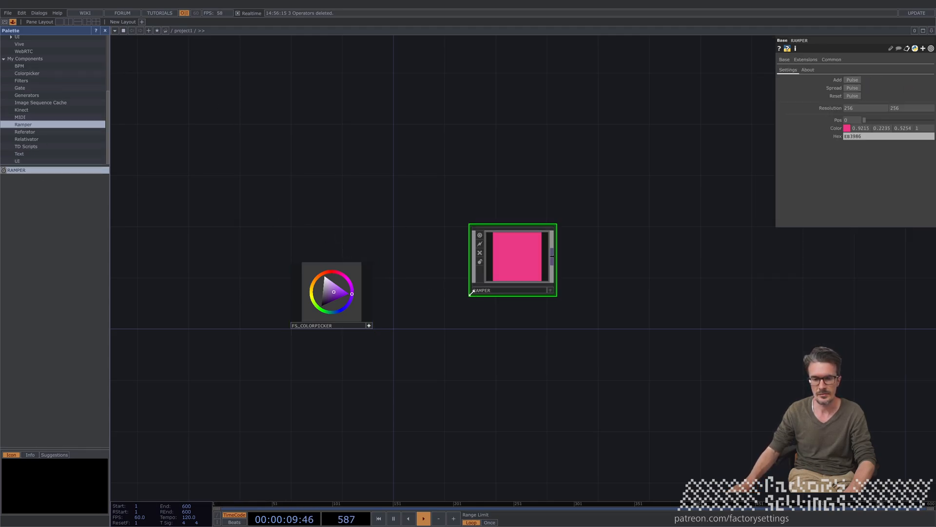
# Add a second RAMPER stop and pick a purple colour for the first stop
pyautogui.doubleClick(513, 260)
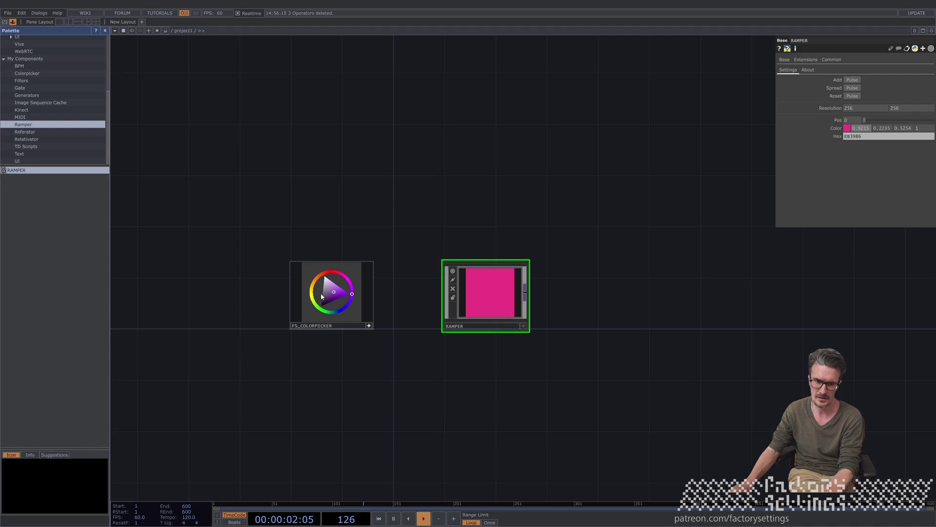
pyautogui.moveTo(353, 294); pyautogui.dragTo(340, 273)
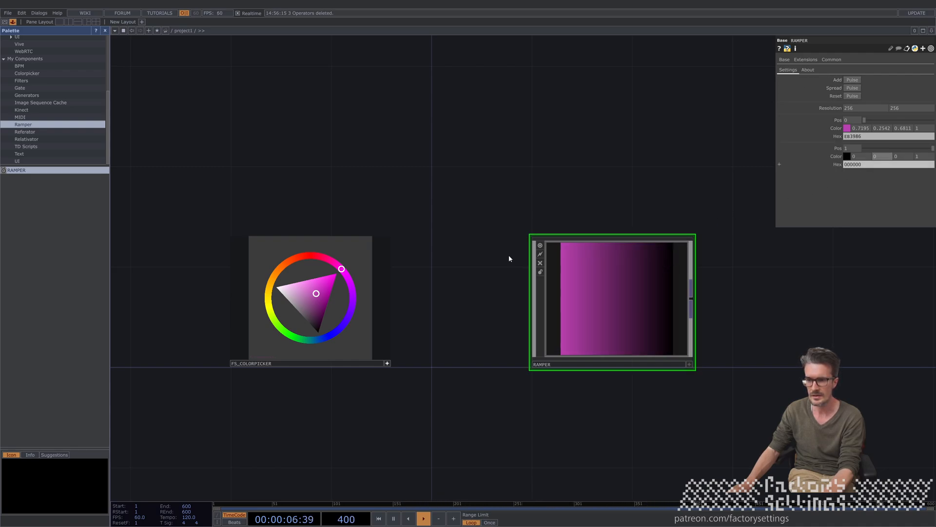
# Pick colours for the new stops with the picker triangle, then move the stops' Pos sliders
pyautogui.moveTo(341, 268); pyautogui.dragTo(302, 257)
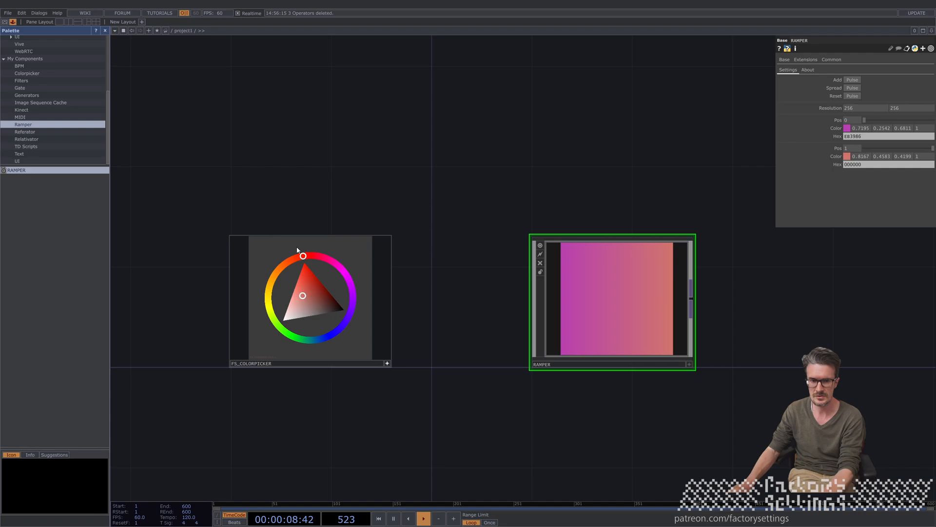
pyautogui.moveTo(301, 256); pyautogui.dragTo(328, 337)
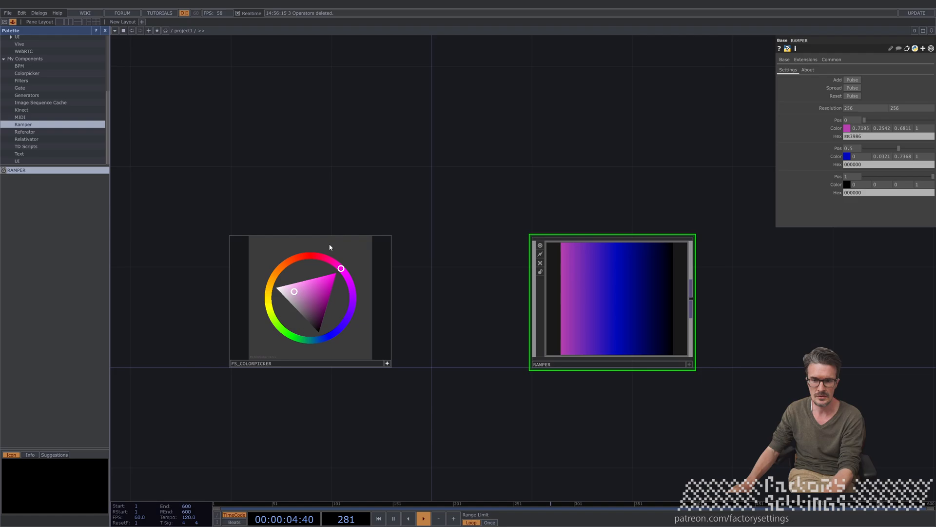
pyautogui.moveTo(341, 268); pyautogui.dragTo(320, 256)
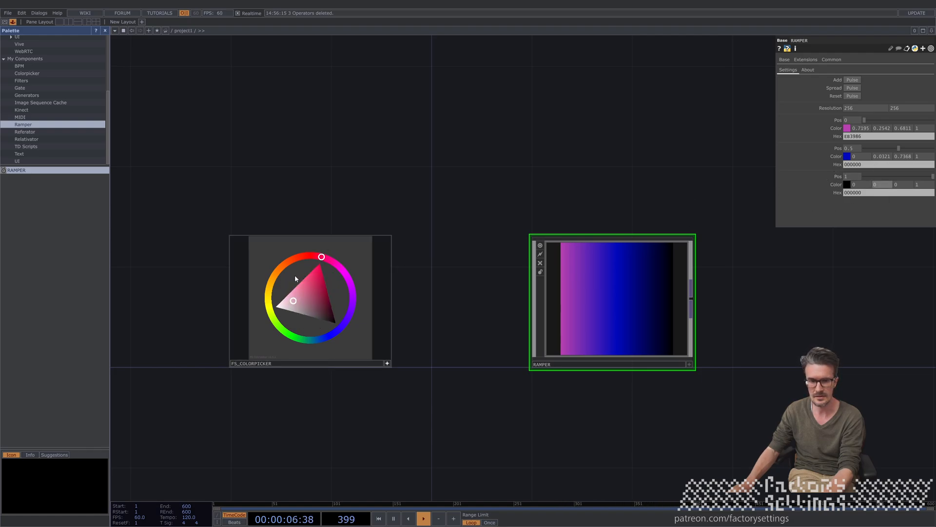
pyautogui.moveTo(321, 257); pyautogui.dragTo(346, 320)
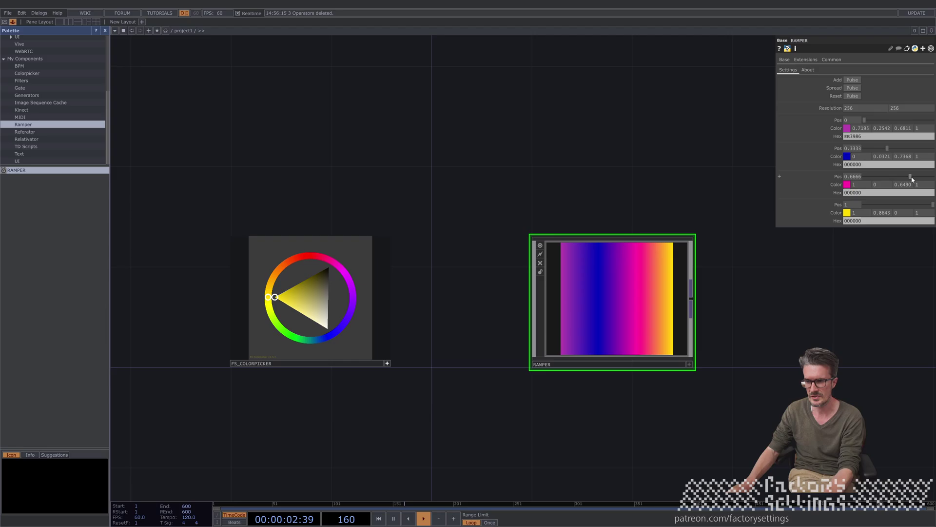
pyautogui.moveTo(910, 177); pyautogui.dragTo(910, 176)
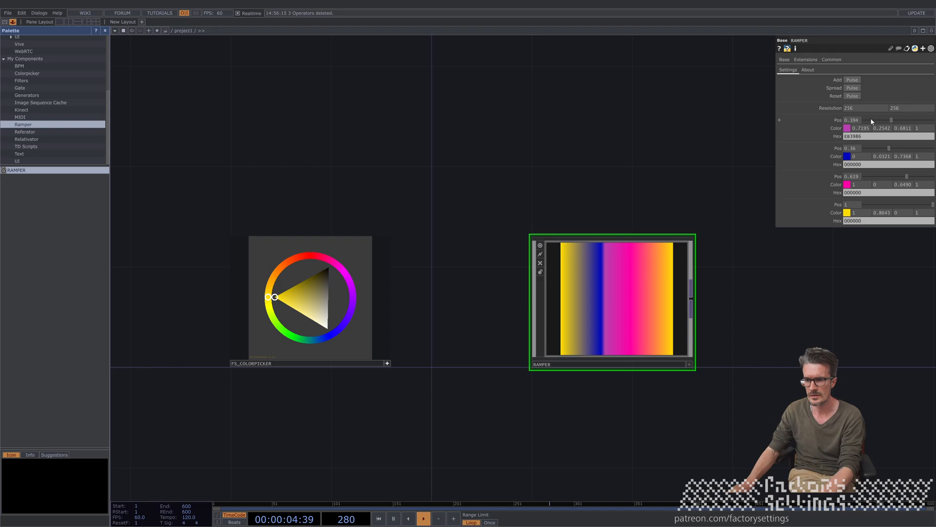
# Undo the stop spacing back to even, then Reset RAMPER to a single red stop
pyautogui.click(853, 87)
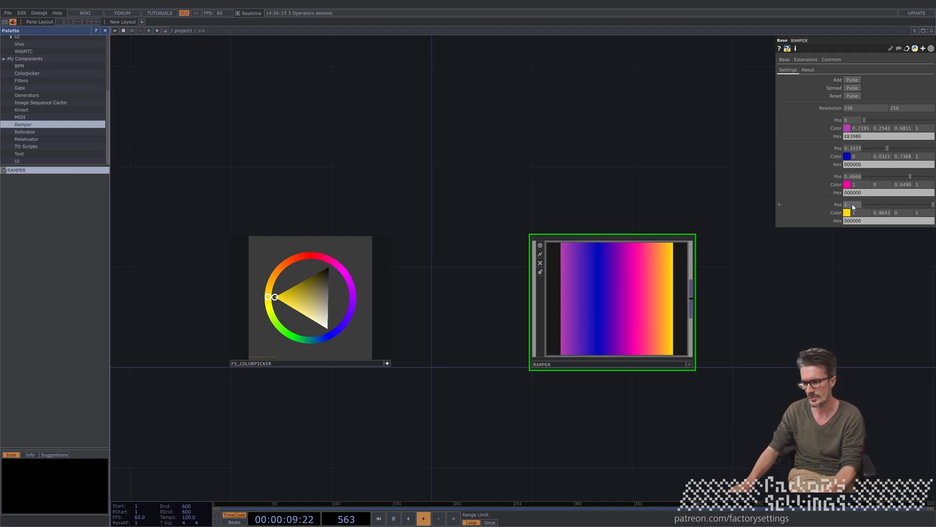
pyautogui.click(853, 96)
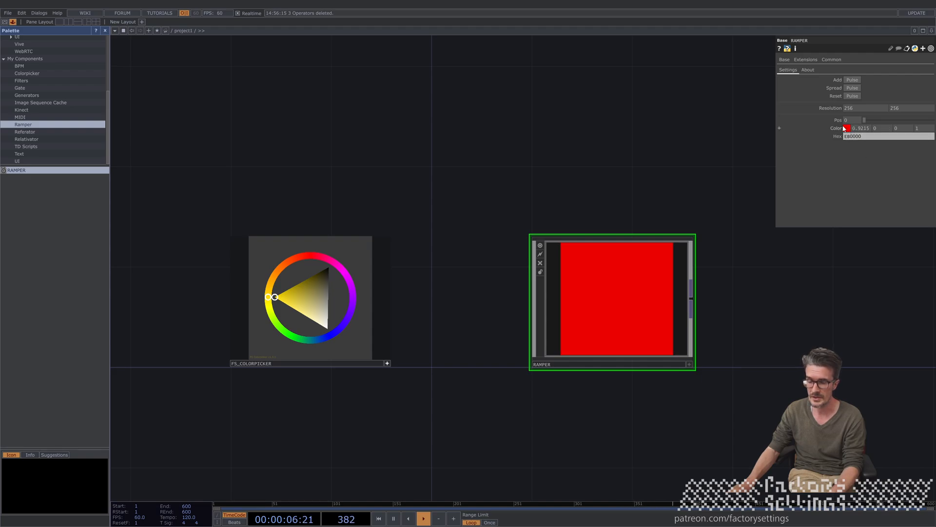
# Add stops with hex 0000AA and 00AA00, then tune the middle stop to yellow
pyautogui.click(853, 80)
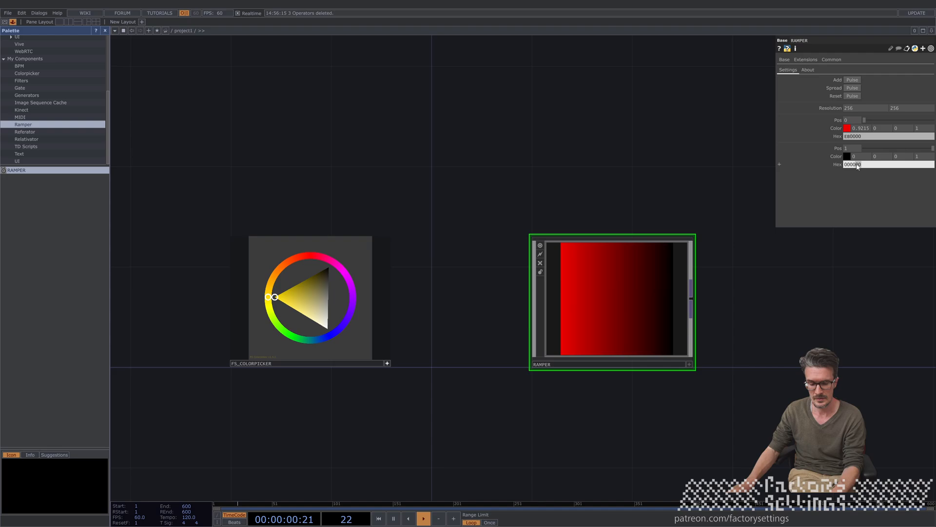
pyautogui.write('0000AA')
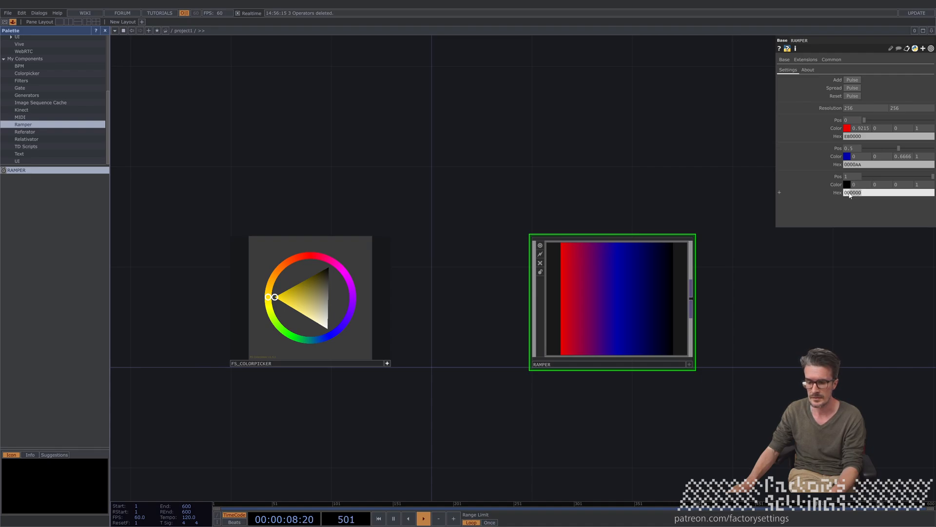
pyautogui.write('00AA00')
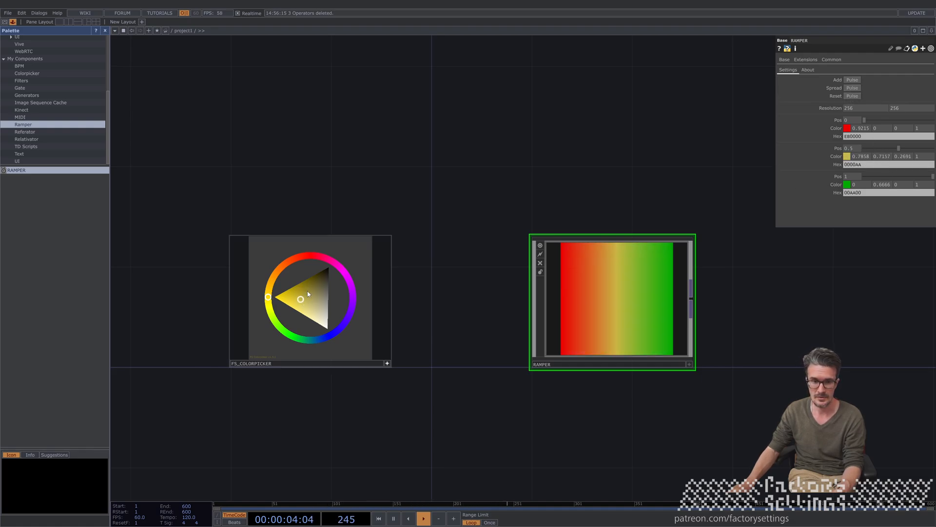
pyautogui.moveTo(267, 297); pyautogui.dragTo(304, 257)
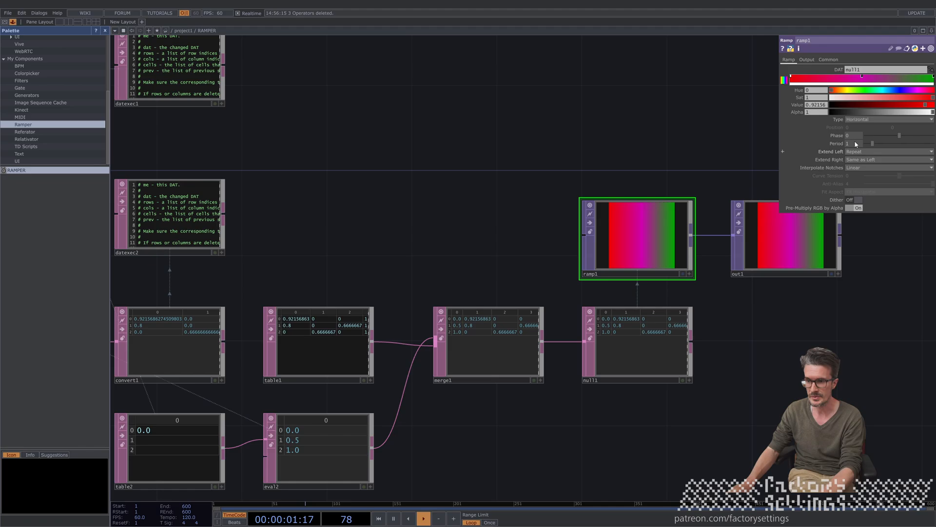
# Set ramp1's Type to Vertical and Interpolate Notches to Step for hard colour bands
pyautogui.click(889, 119)
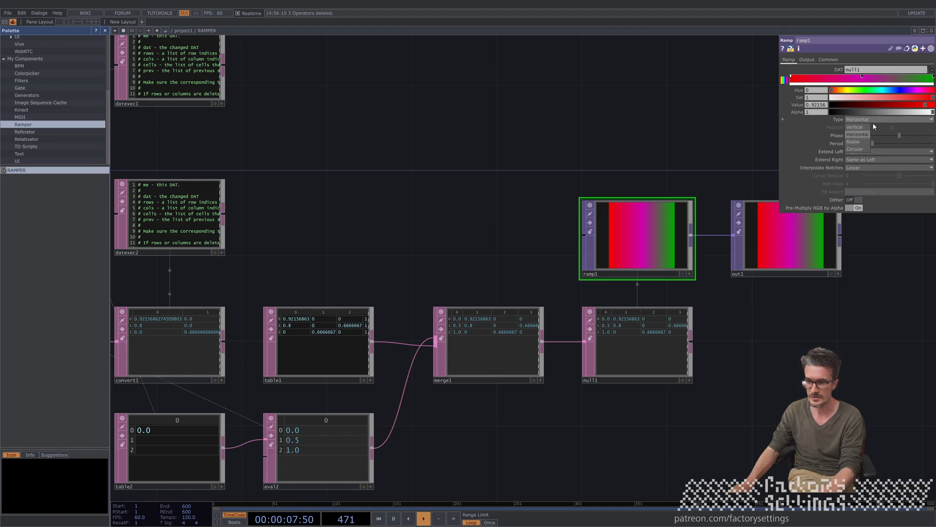
pyautogui.click(855, 127)
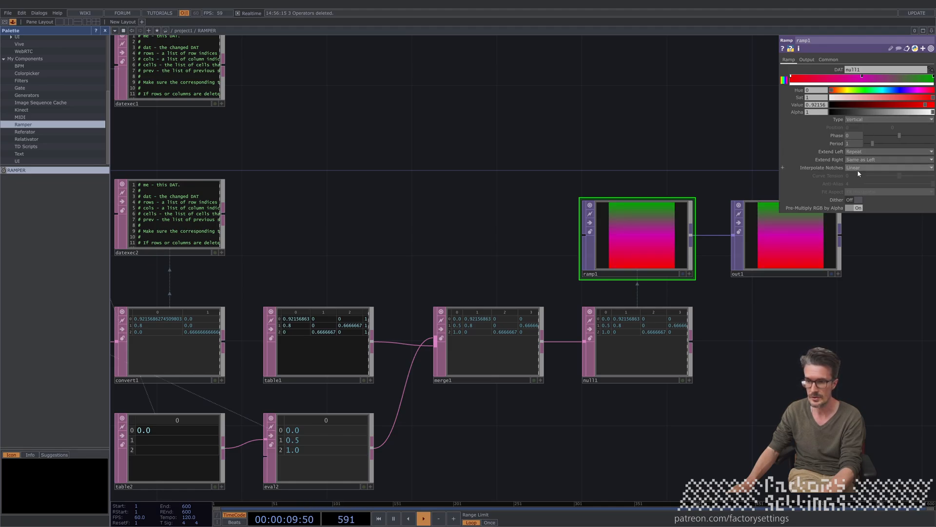
pyautogui.click(887, 168)
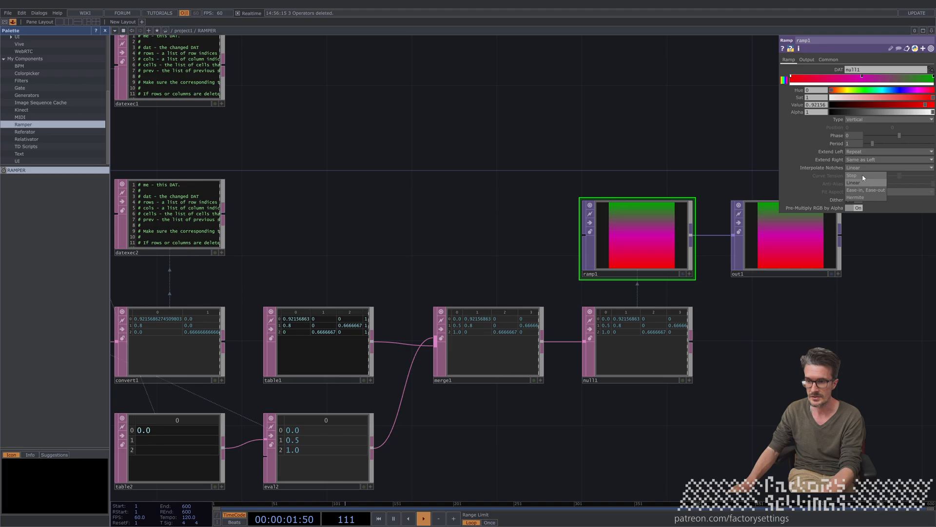
pyautogui.click(851, 176)
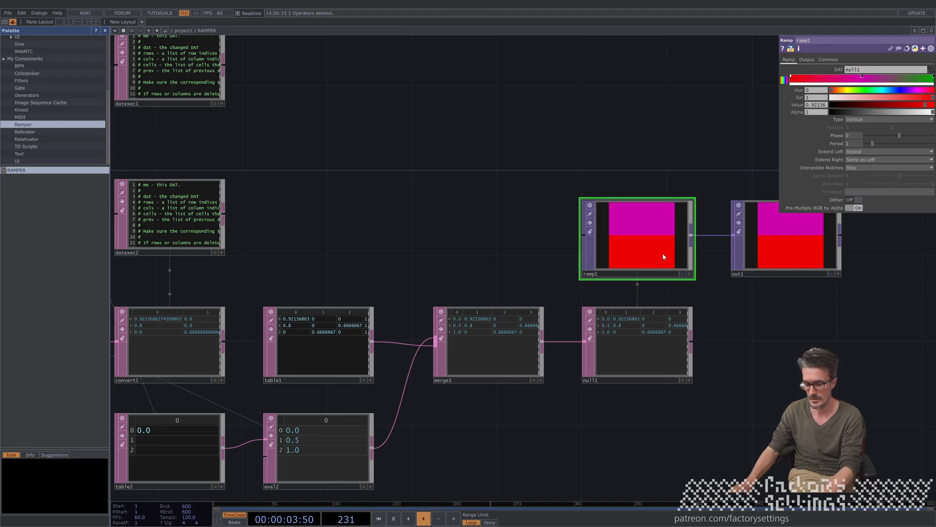